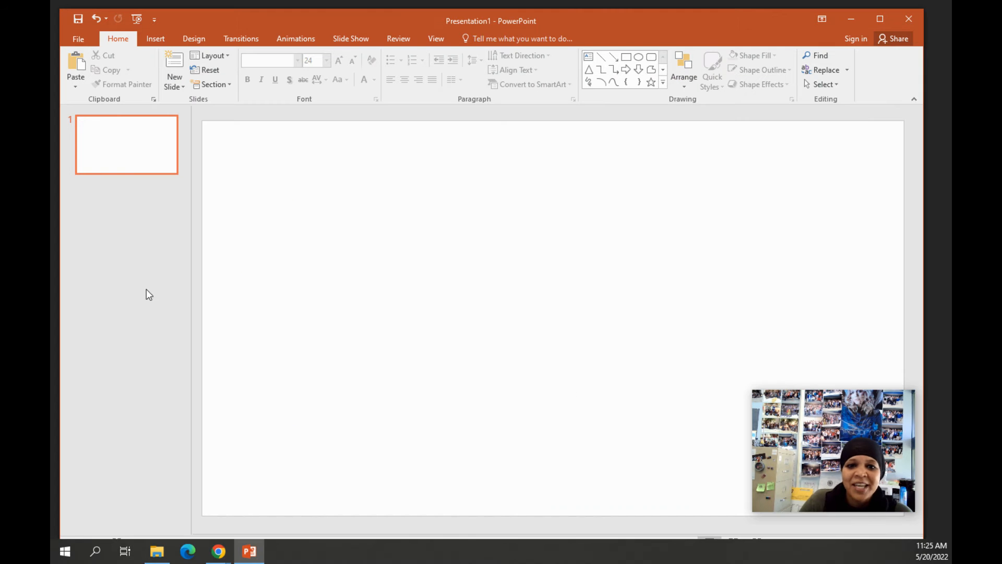
{"action": "mouse_move", "coordinate": [357, 315]}
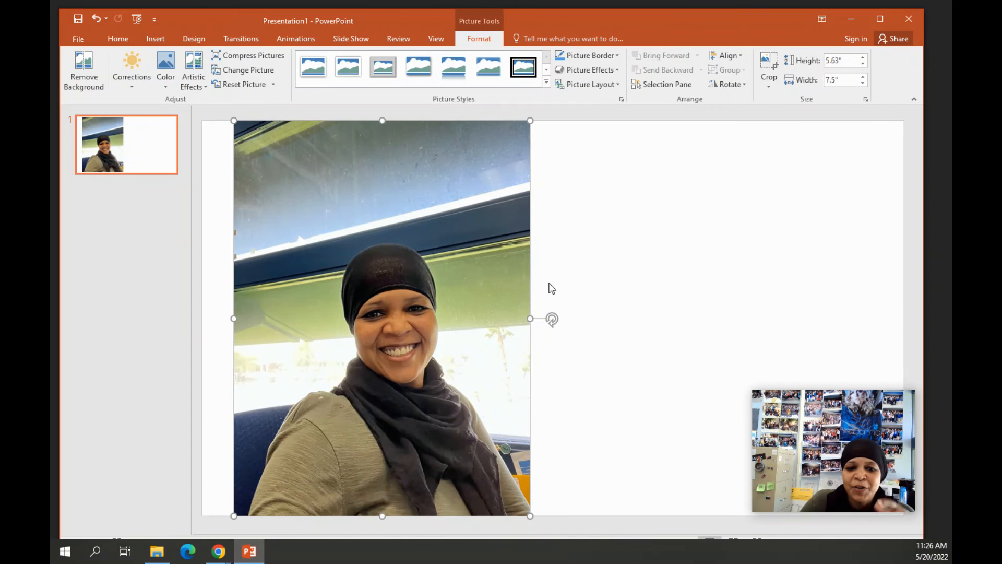
{"action": "mouse_move", "coordinate": [124, 92]}
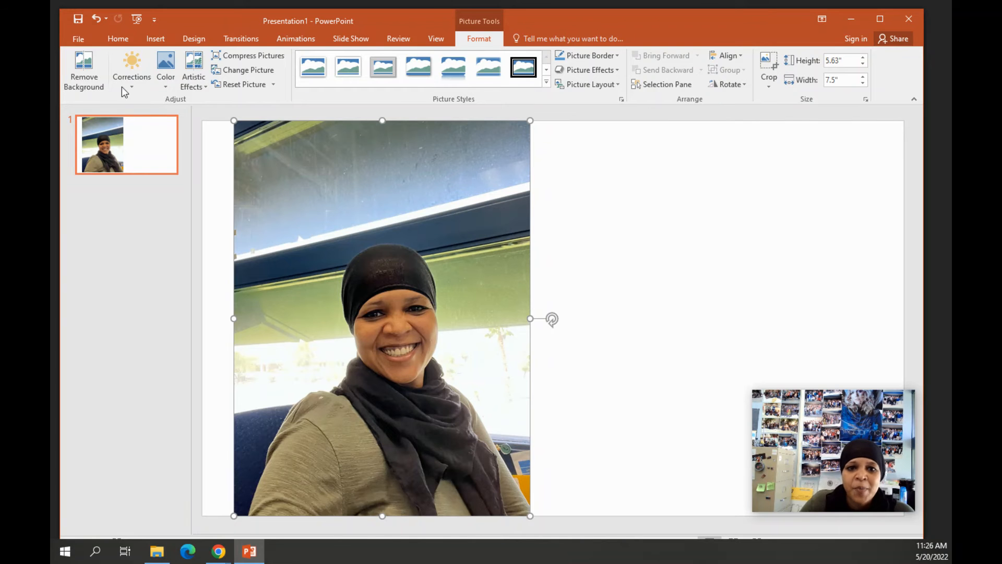
Step: Select the inserted portrait photo so Picture Tools Format is available
{"action": "left_click", "coordinate": [118, 38]}
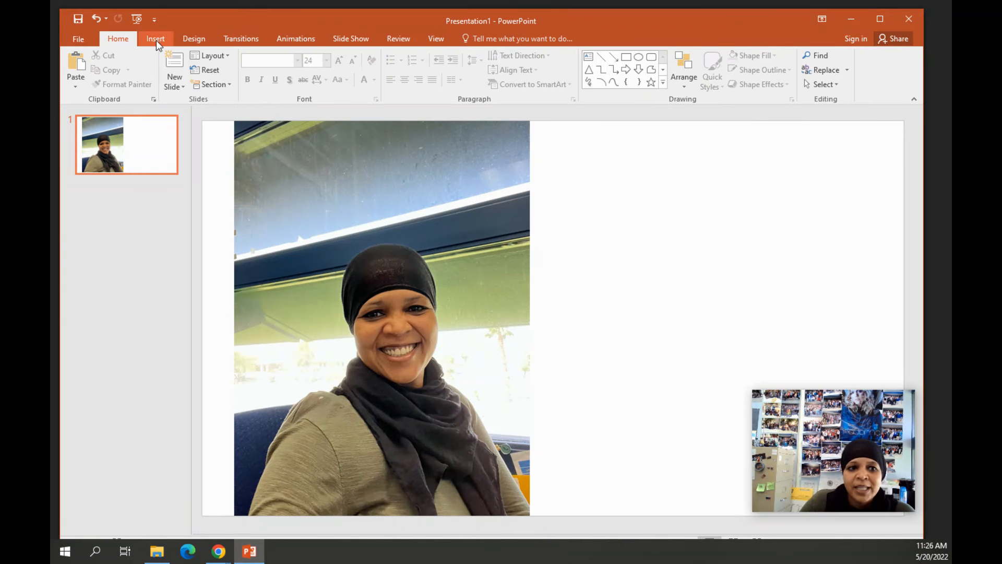
{"action": "left_click", "coordinate": [383, 317]}
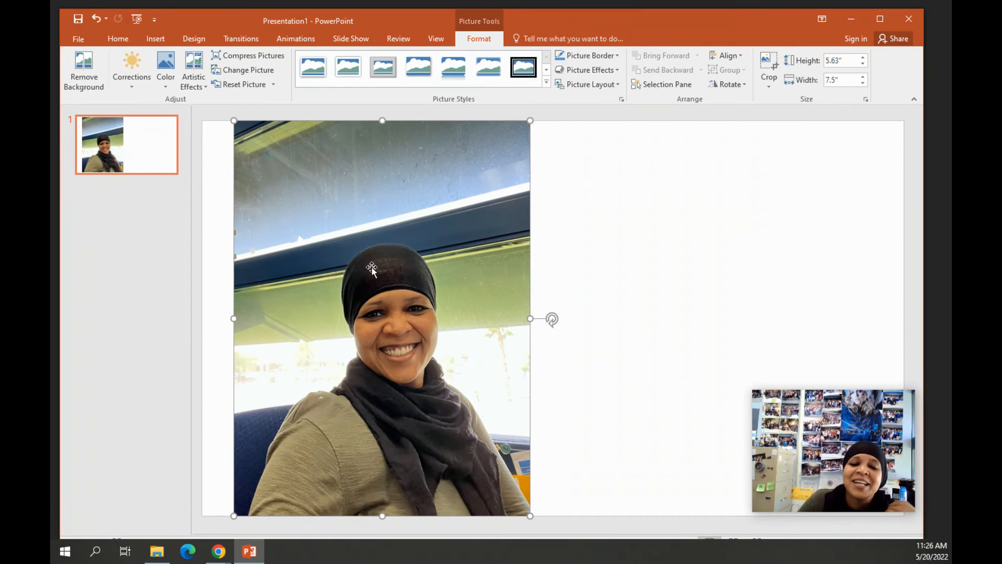
{"action": "mouse_move", "coordinate": [83, 70]}
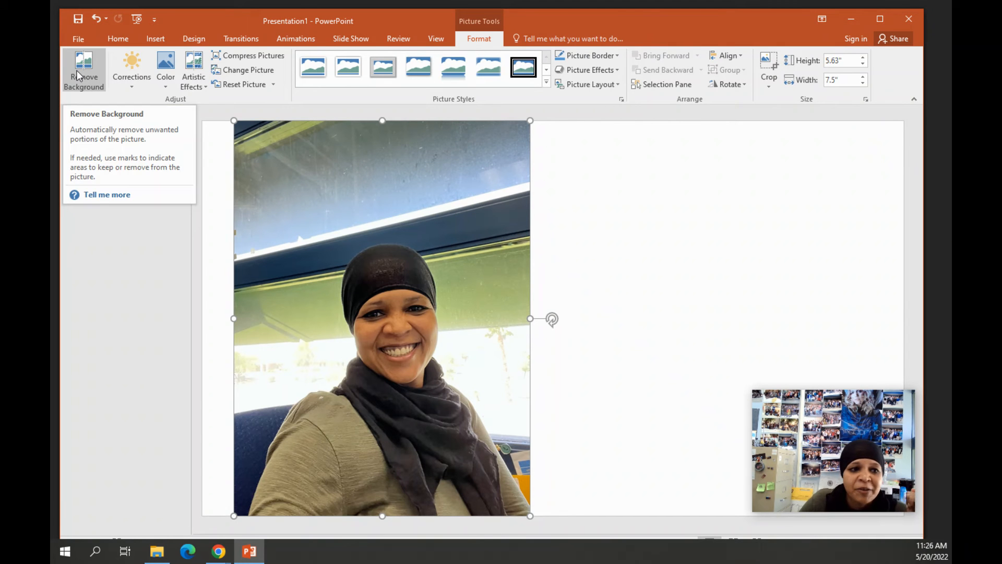
Step: Start Remove Background and mark the window strip and right edge for removal
{"action": "left_click", "coordinate": [84, 70]}
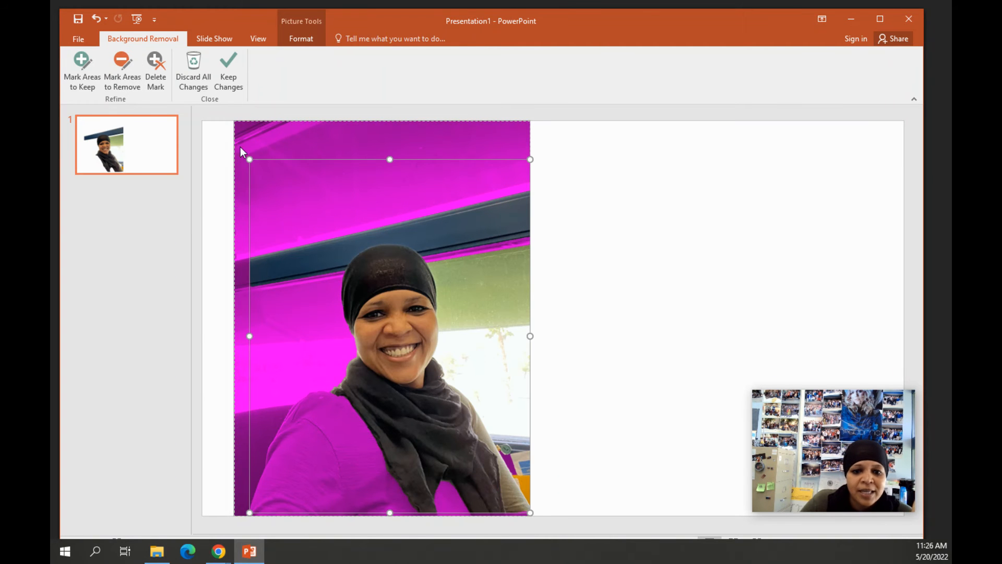
{"action": "left_click", "coordinate": [122, 70]}
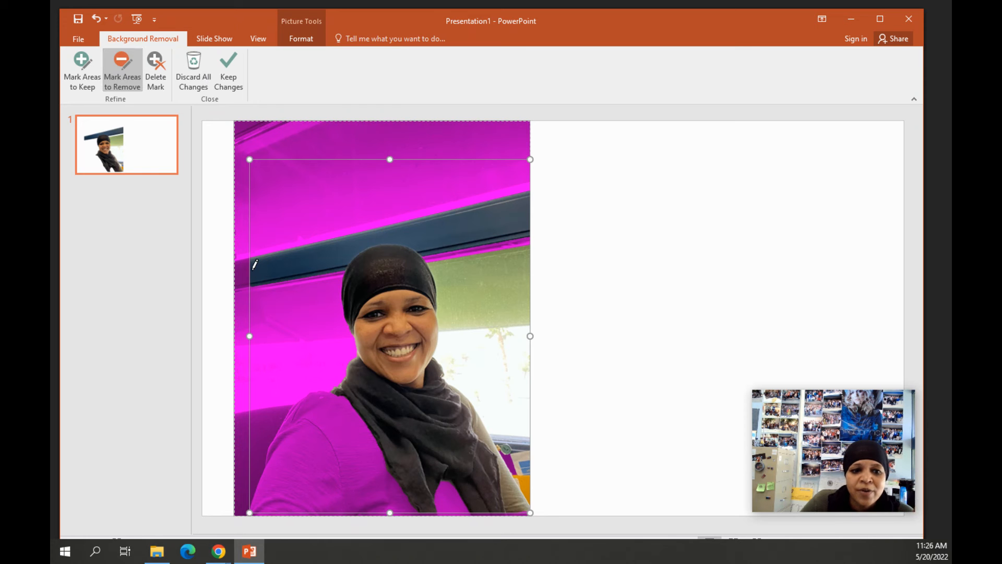
{"action": "left_click_drag", "start_coordinate": [254, 265], "coordinate": [521, 214]}
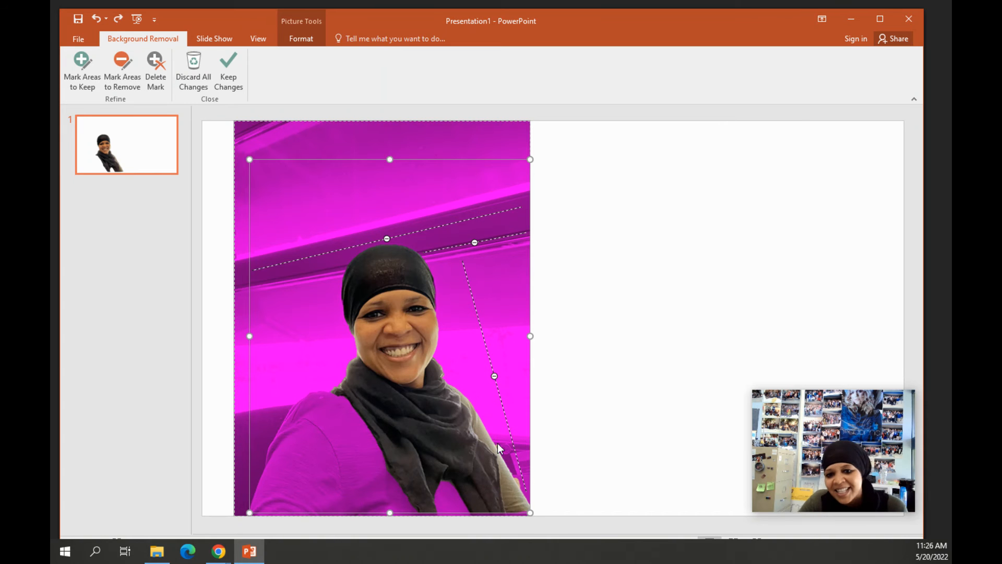
{"action": "mouse_move", "coordinate": [253, 132]}
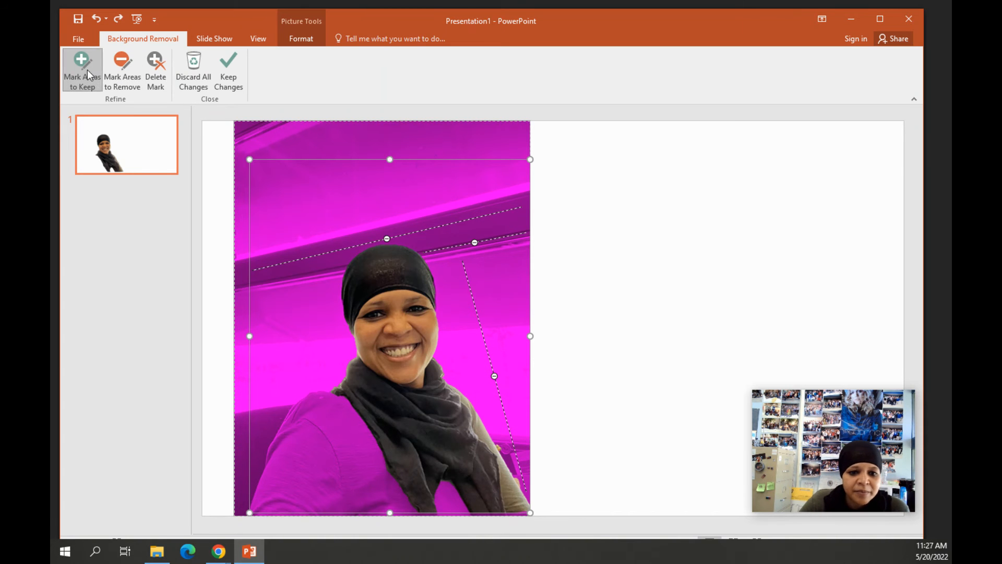
Step: Mark the head and scarf areas to keep and apply the background removal
{"action": "left_click", "coordinate": [122, 70]}
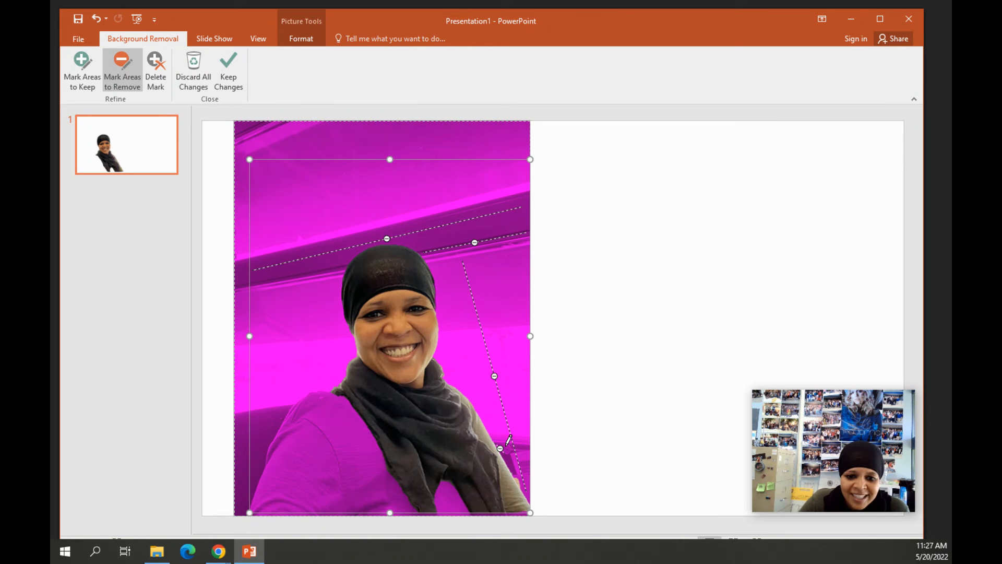
{"action": "mouse_move", "coordinate": [521, 488]}
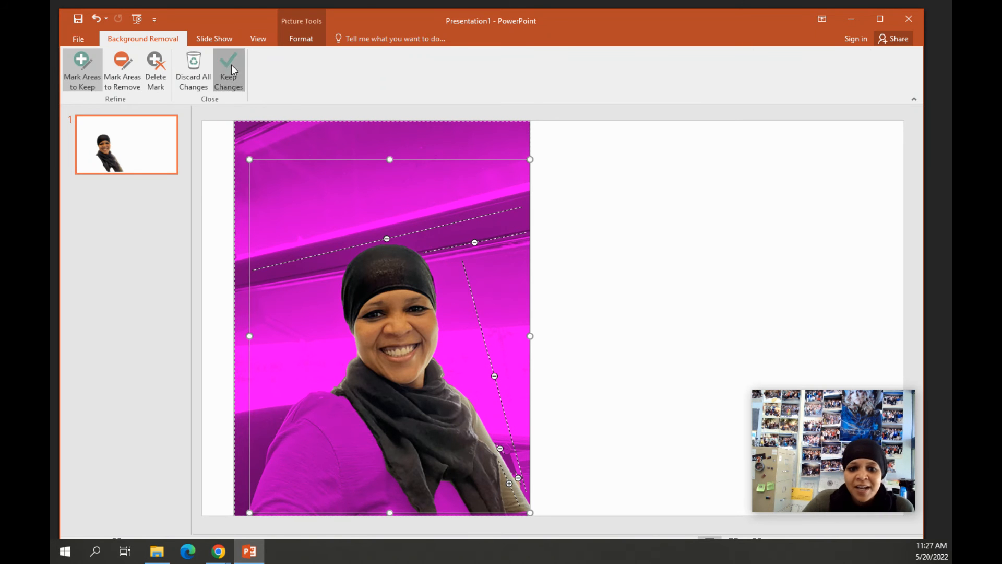
{"action": "left_click", "coordinate": [229, 70]}
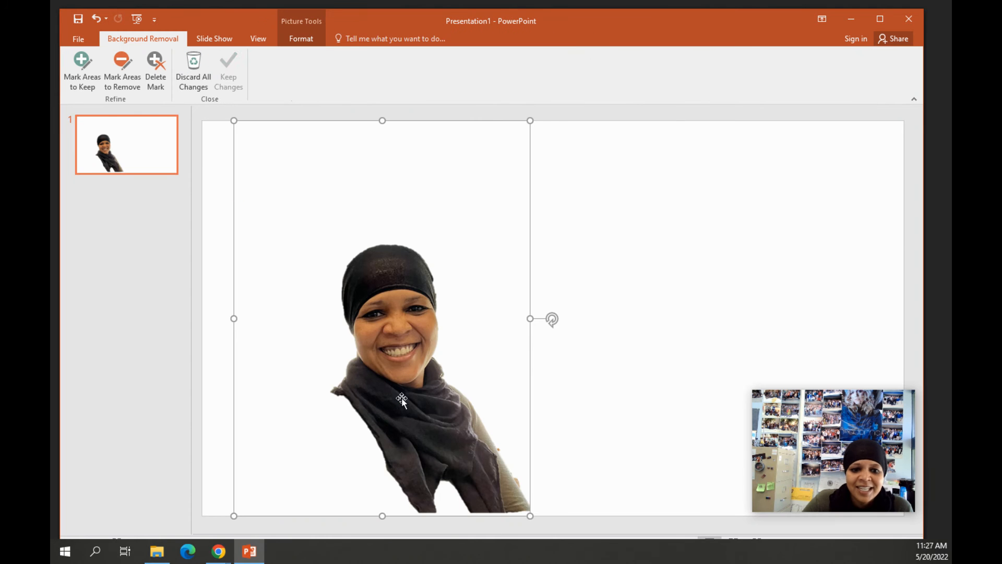
Step: Reopen Background Removal, keep the shoulders and shirt, and apply the refined cutout
{"action": "left_click", "coordinate": [81, 69]}
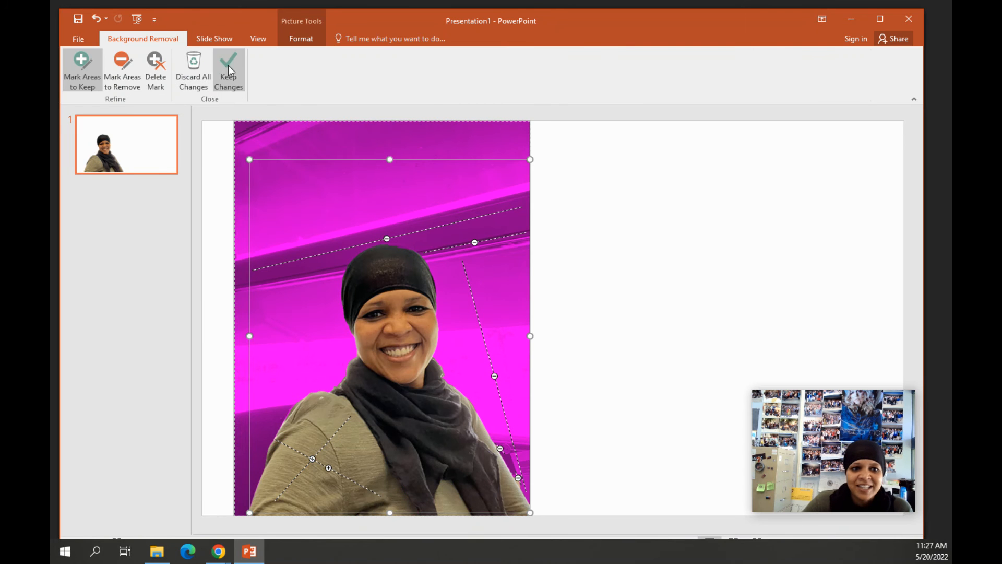
{"action": "left_click", "coordinate": [228, 70]}
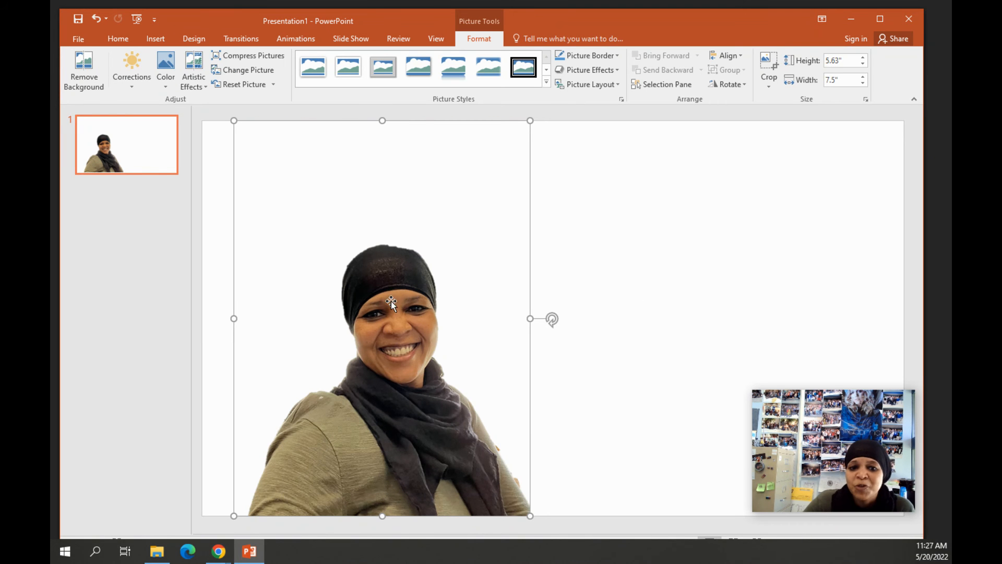
Step: Save the cutout as a PNG picture named Picture2 in the PNG Practice folder
{"action": "right_click", "coordinate": [391, 301]}
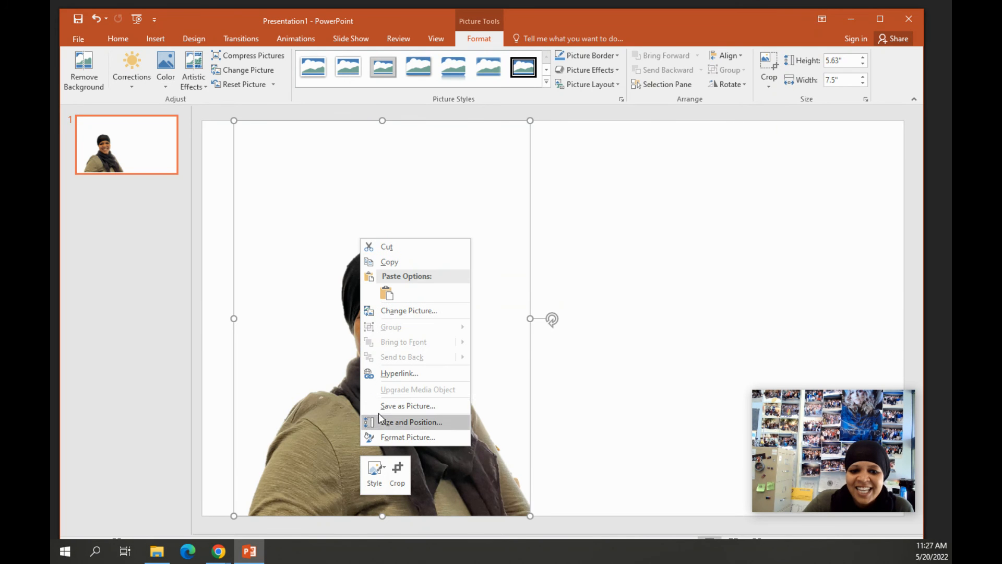
{"action": "left_click", "coordinate": [407, 405]}
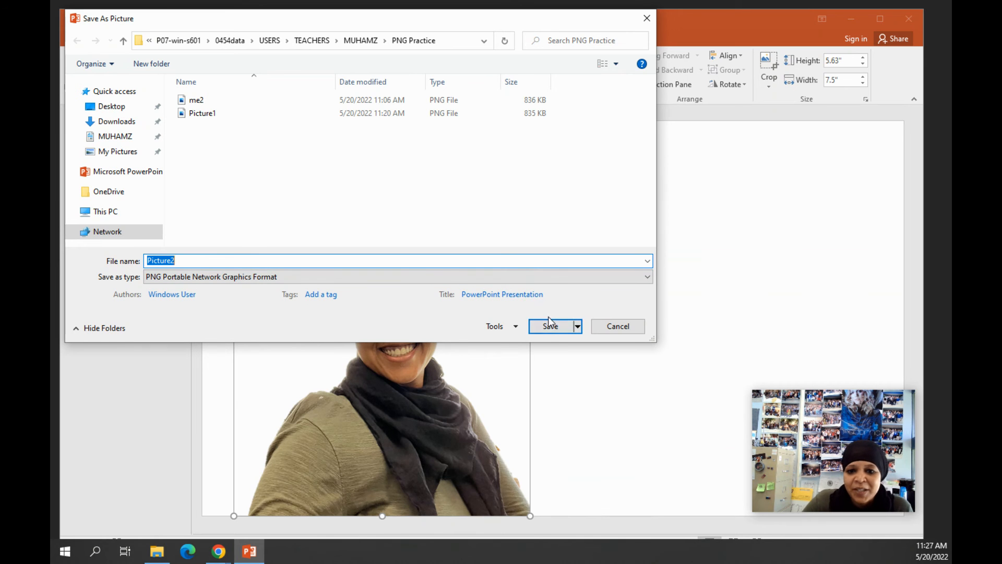
{"action": "left_click", "coordinate": [550, 326]}
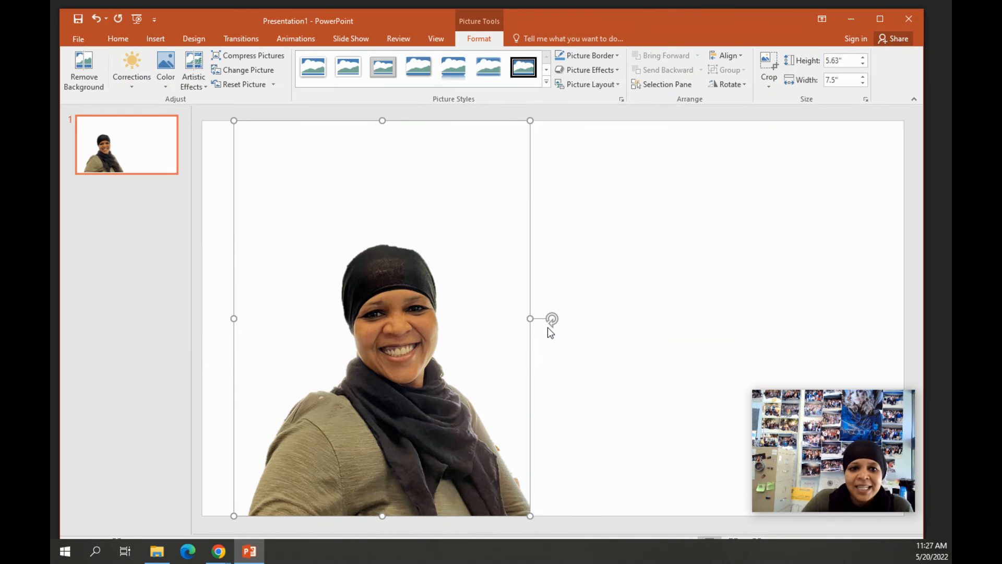
{"action": "mouse_move", "coordinate": [572, 226]}
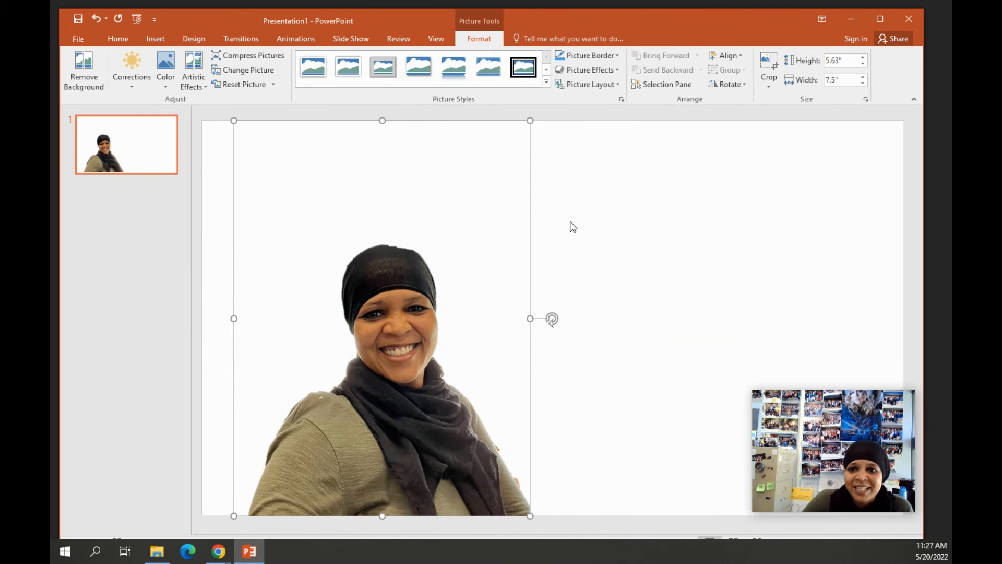
{"action": "mouse_move", "coordinate": [677, 117]}
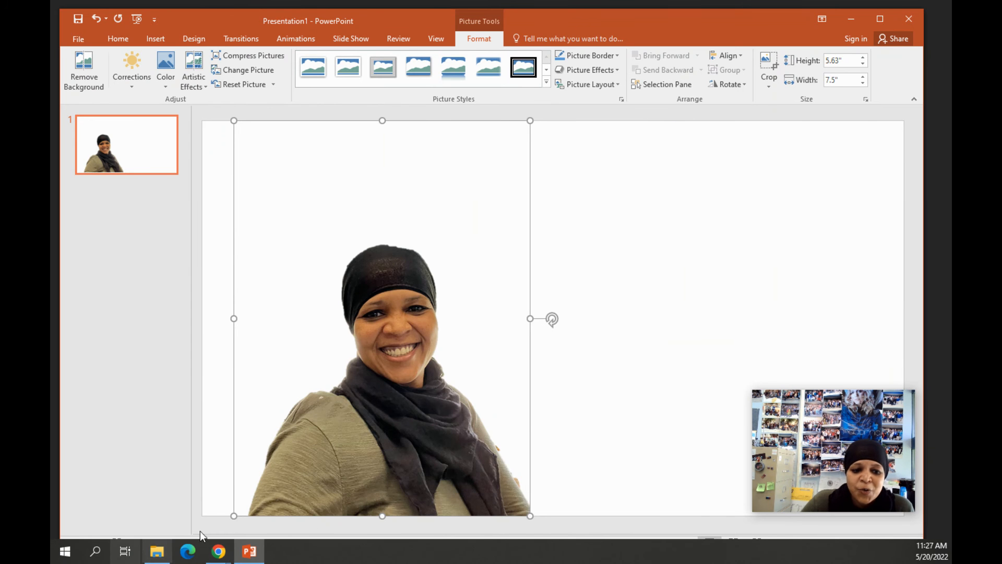
{"action": "mouse_move", "coordinate": [219, 551]}
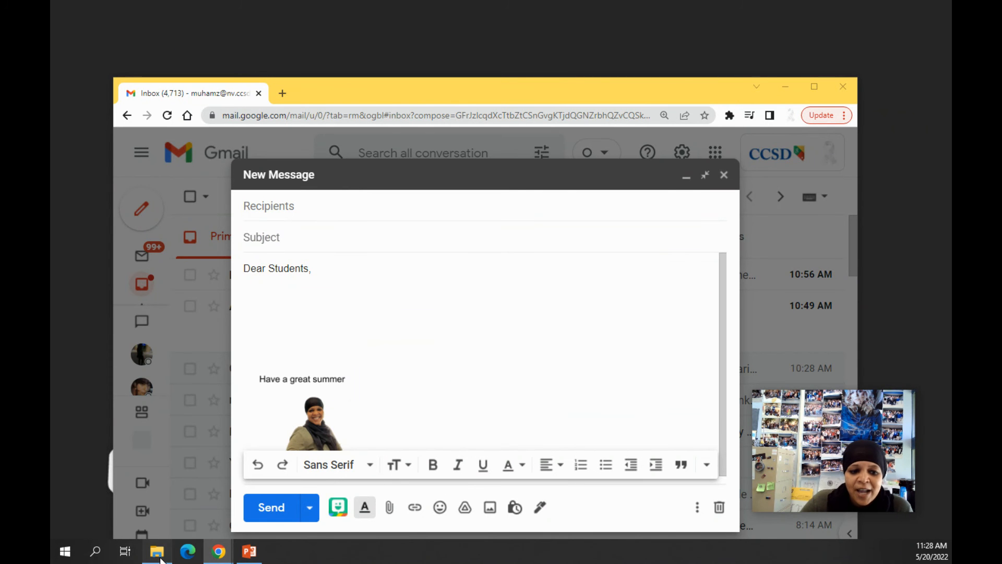
Step: Drag the Picture2 PNG from its folder into the Gmail message body
{"action": "left_click", "coordinate": [156, 551]}
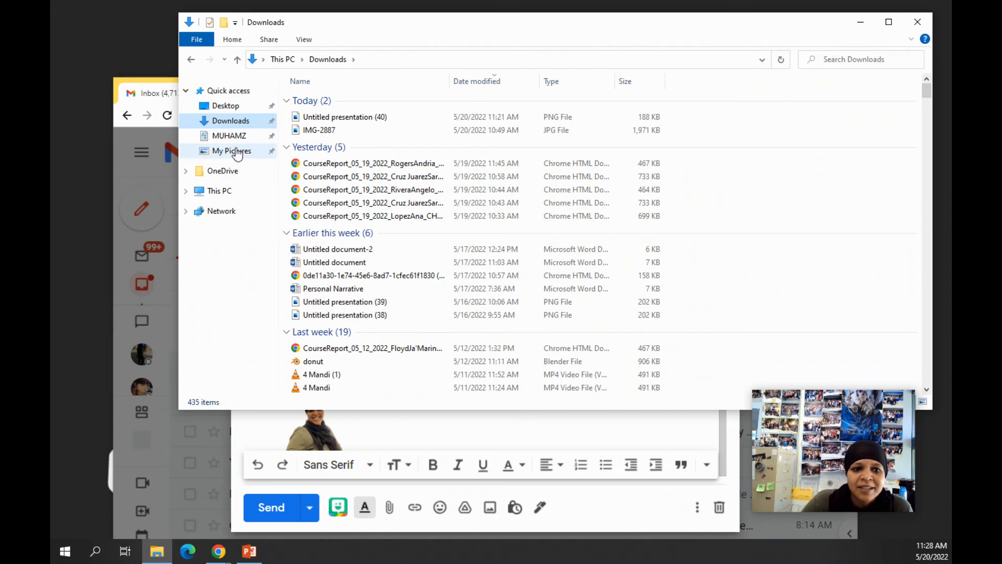
{"action": "left_click", "coordinate": [228, 135]}
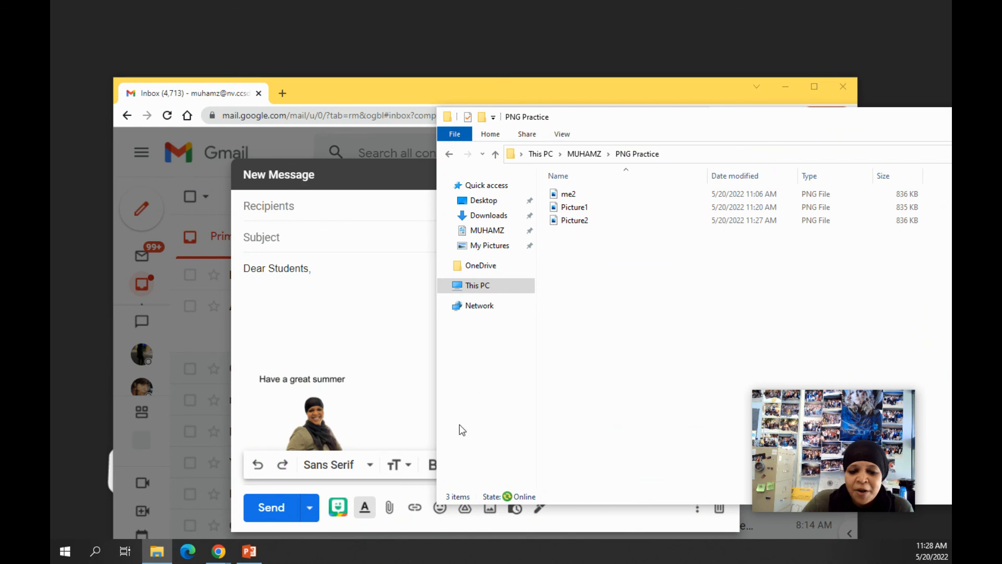
{"action": "left_click_drag", "start_coordinate": [575, 220], "coordinate": [393, 323]}
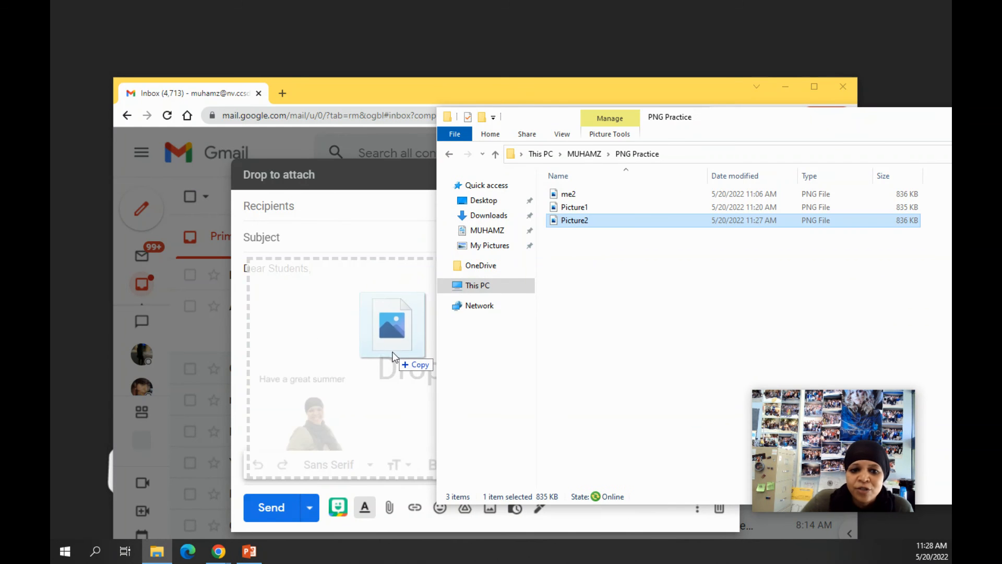
{"action": "left_click_drag", "start_coordinate": [574, 220], "coordinate": [405, 332]}
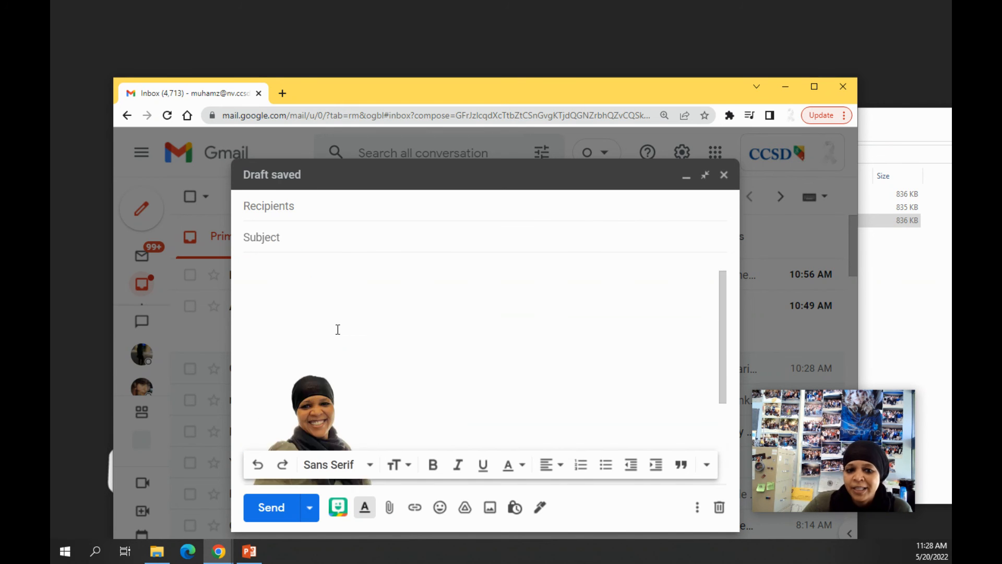
{"action": "mouse_move", "coordinate": [406, 351]}
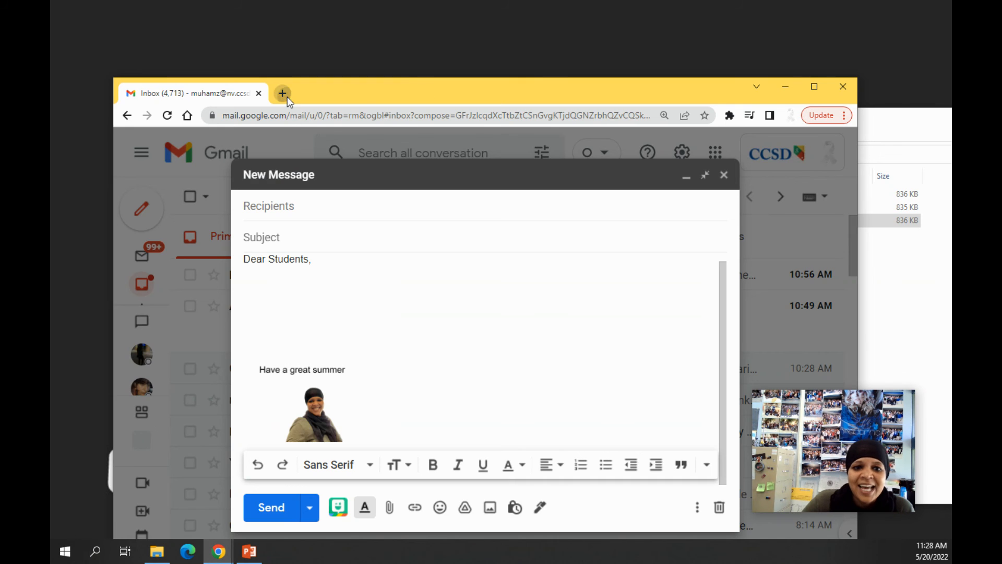
{"action": "left_click", "coordinate": [283, 92]}
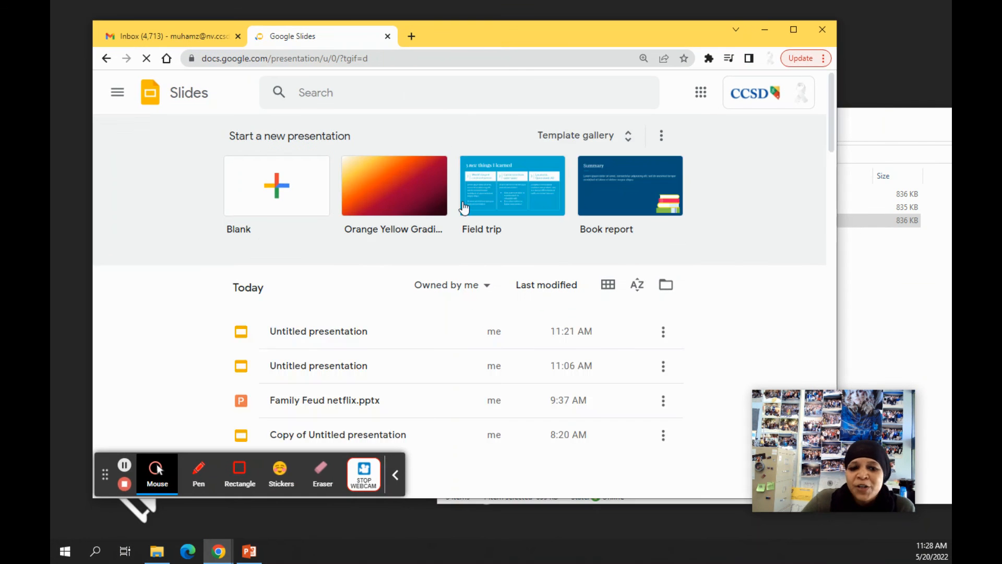
Step: Start a blank presentation and search Google Images for 'balloons' as the background
{"action": "left_click", "coordinate": [275, 186]}
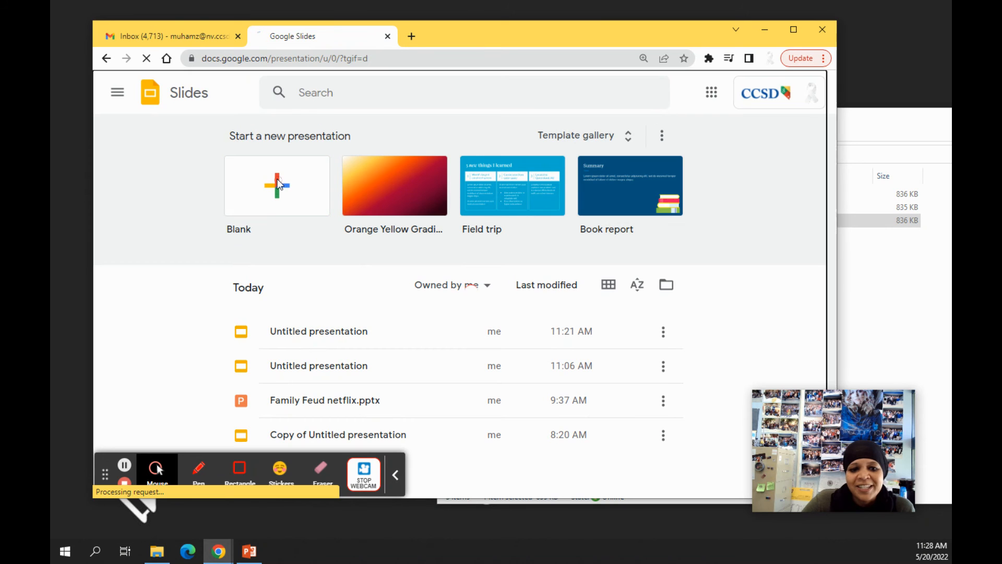
{"action": "left_click", "coordinate": [276, 185]}
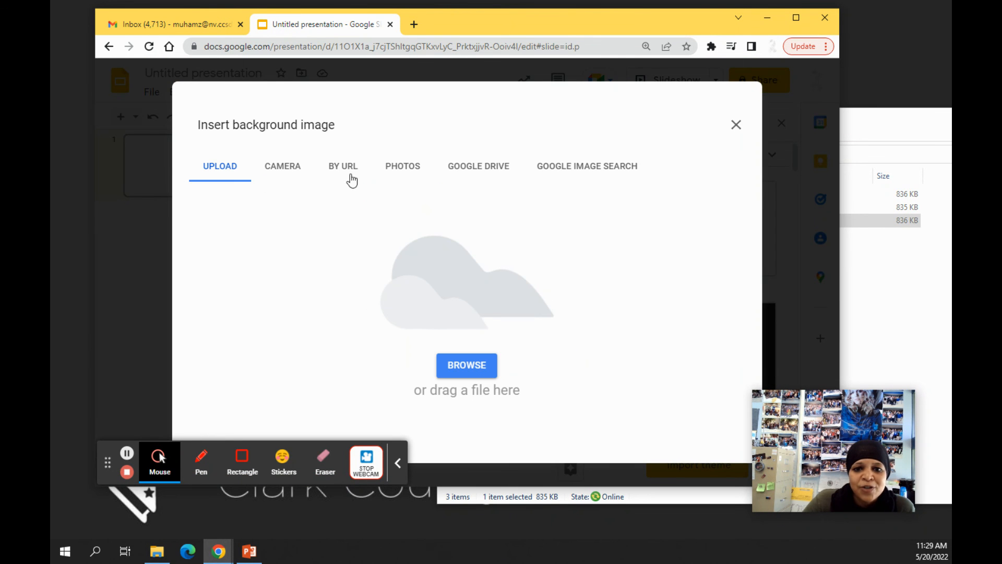
{"action": "left_click", "coordinate": [586, 166]}
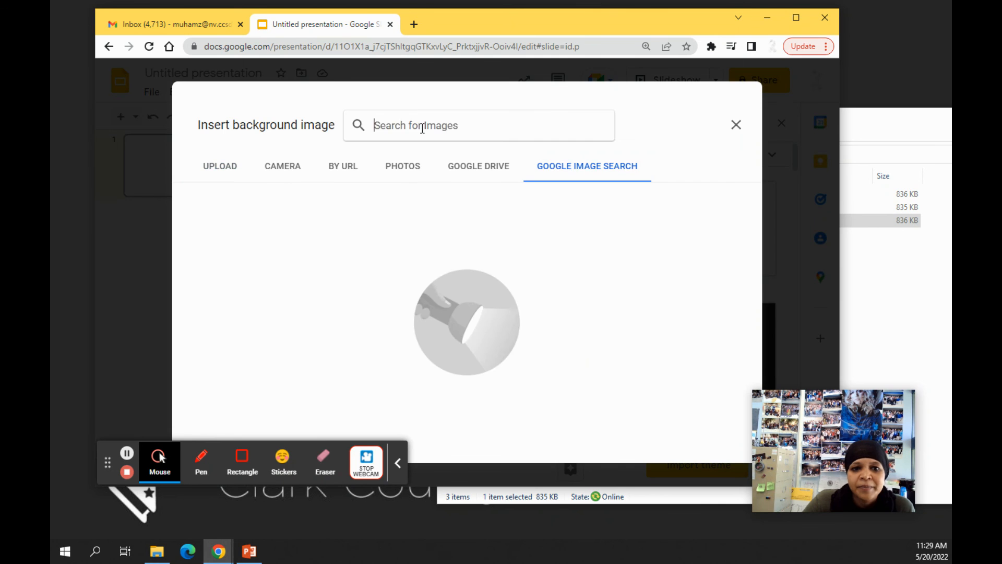
{"action": "type", "text": "balloons"}
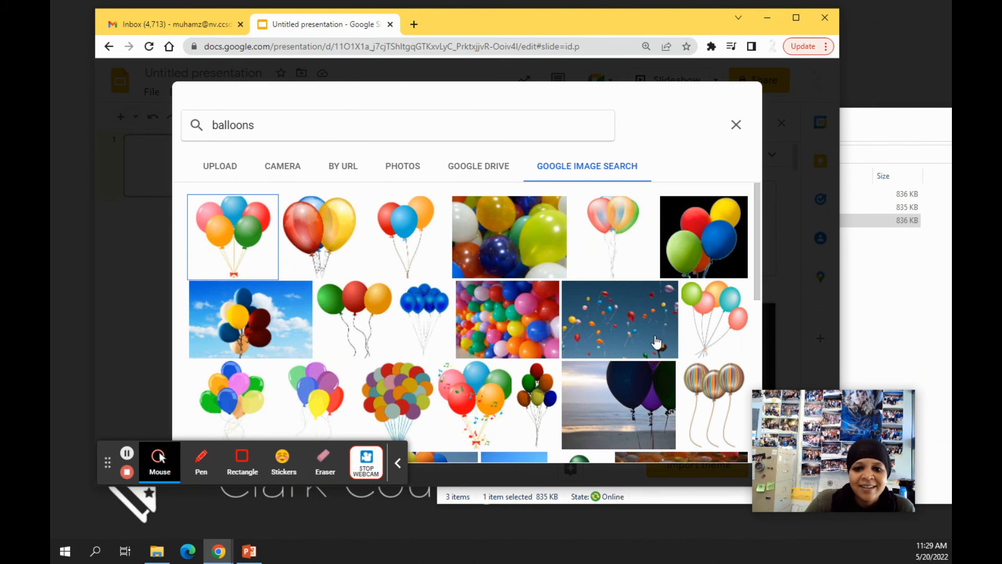
{"action": "mouse_move", "coordinate": [613, 334]}
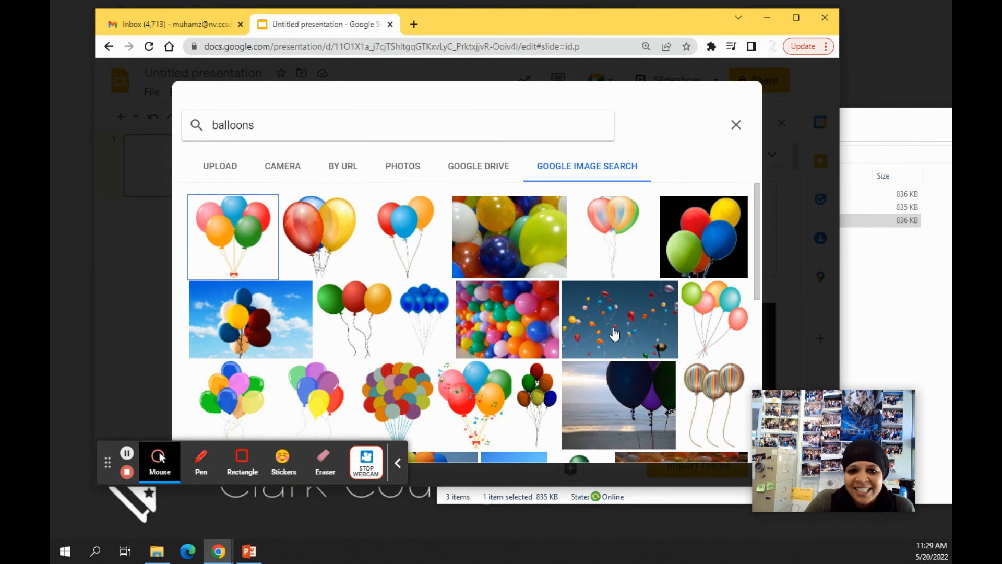
Step: Choose the colourful balloons-in-blue-sky photo and insert it as the slide background
{"action": "scroll", "scroll_direction": "down", "scroll_amount": 3}
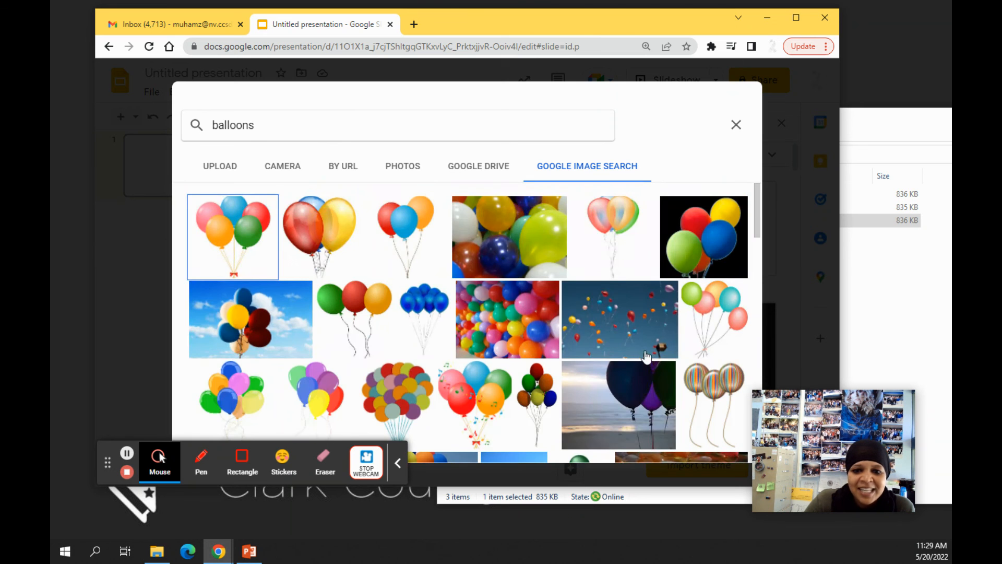
{"action": "scroll", "scroll_direction": "down", "scroll_amount": 3}
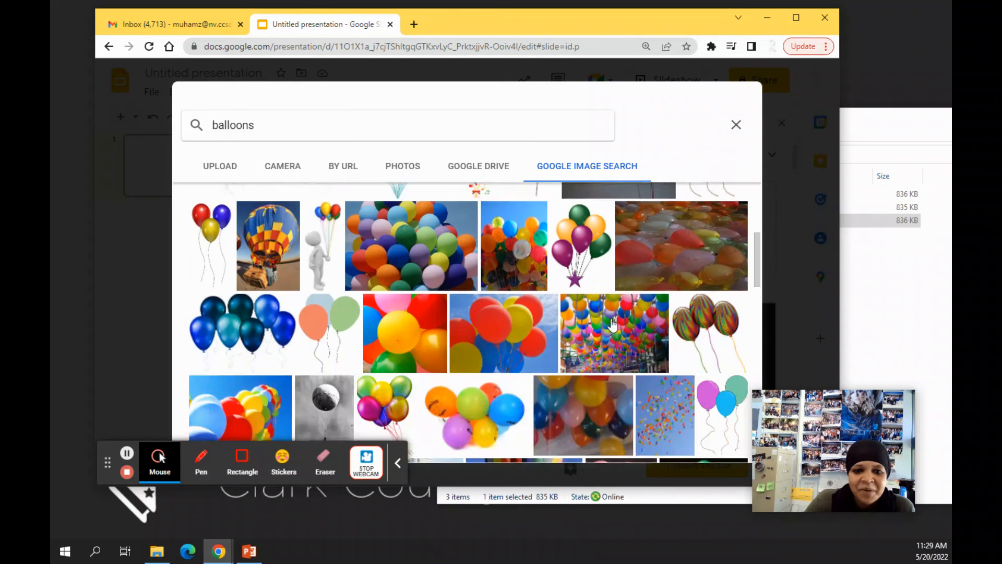
{"action": "scroll", "scroll_direction": "down", "scroll_amount": 3}
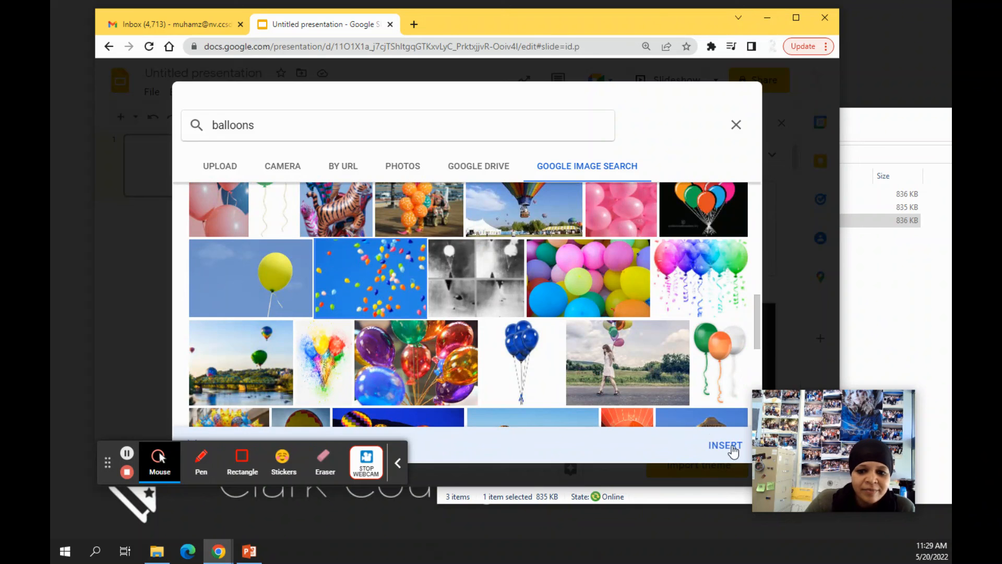
{"action": "left_click", "coordinate": [725, 445]}
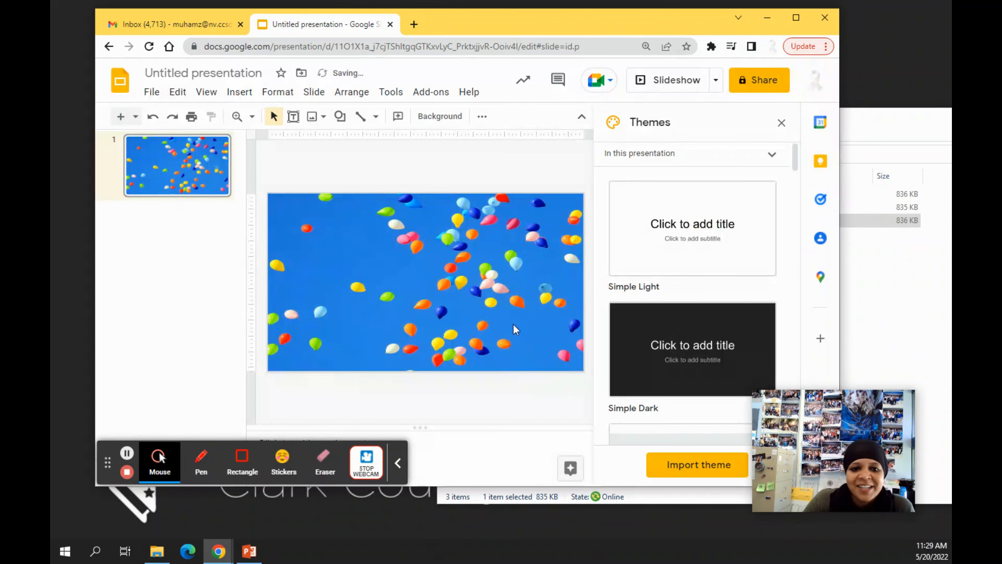
Step: Insert the background-free portrait PNG from the computer onto the balloon slide
{"action": "left_click", "coordinate": [239, 92]}
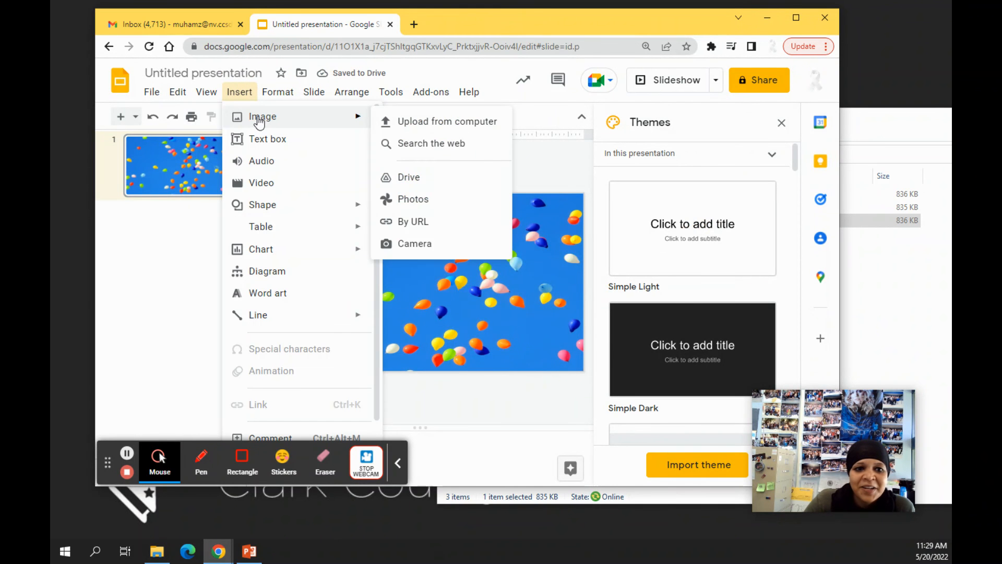
{"action": "left_click", "coordinate": [447, 122]}
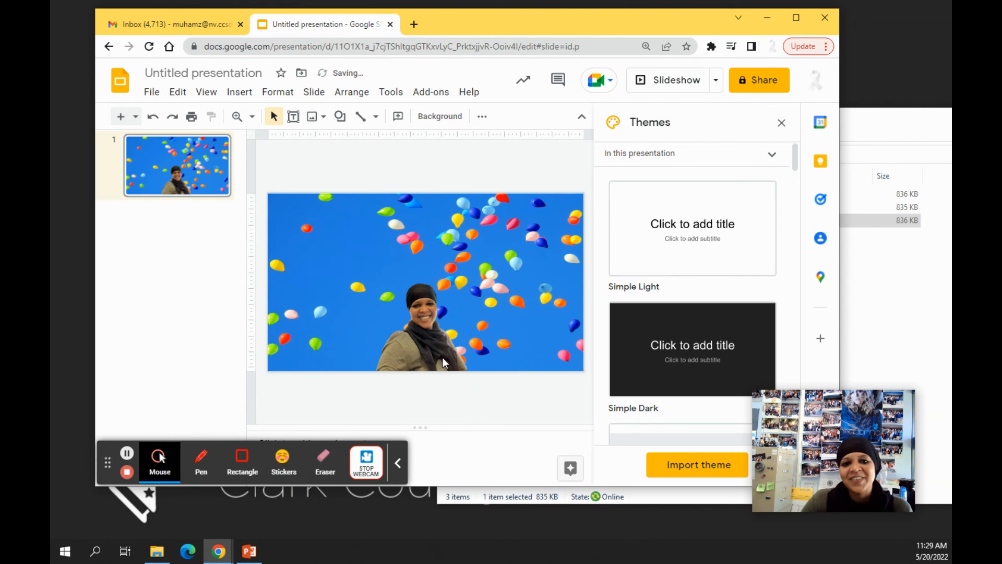
Step: Add a top text box reading "Congratulations Graduating Seniors! You're off to fly high!"
{"action": "left_click", "coordinate": [239, 92]}
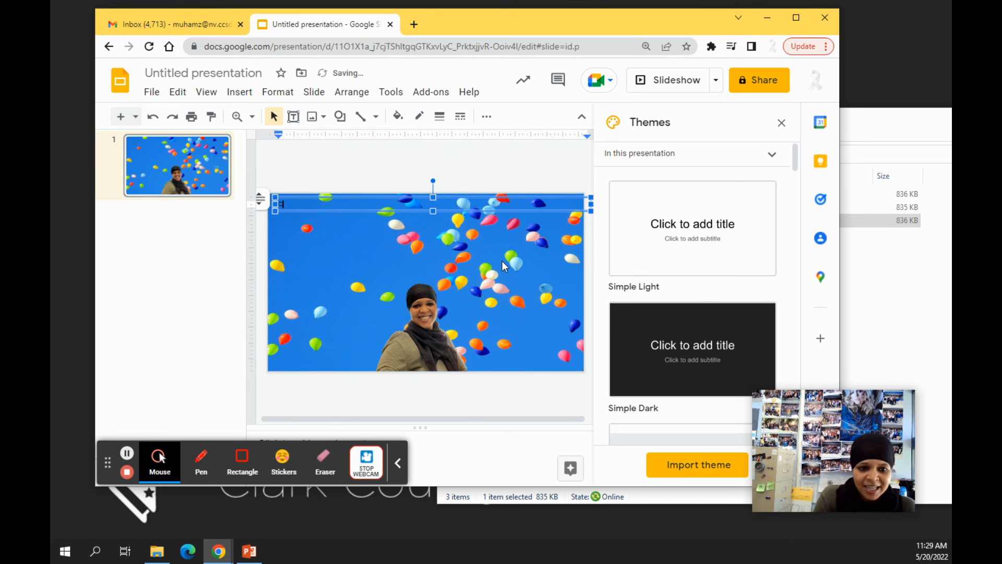
{"action": "type", "text": "Congratulations"}
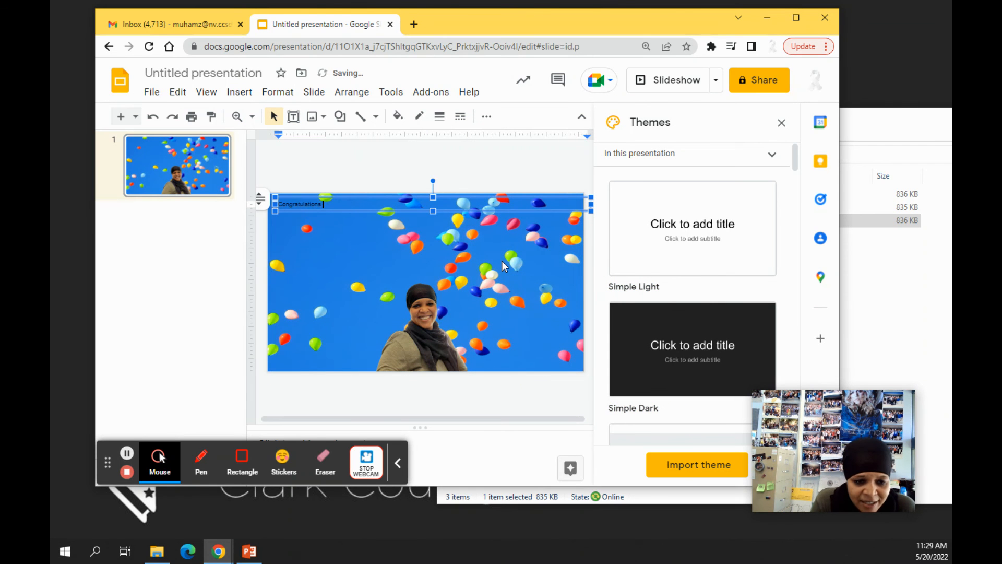
{"action": "type", "text": "Graduating Seniors"}
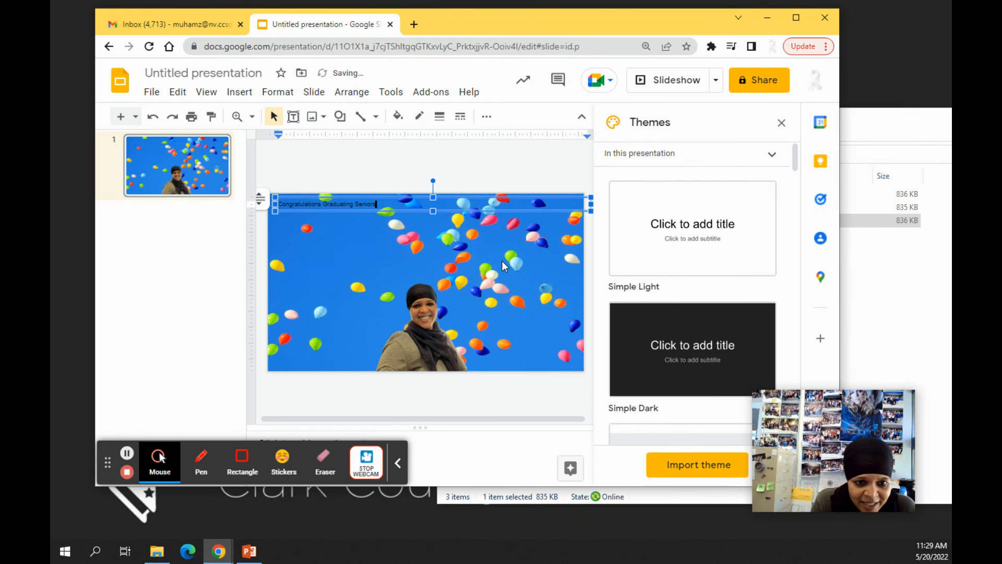
{"action": "type", "text": "YO"}
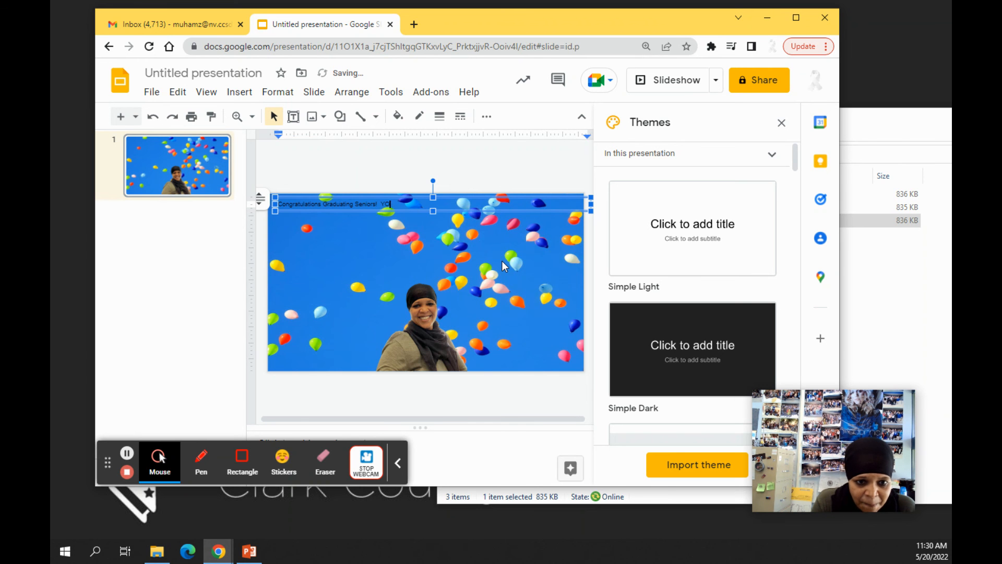
{"action": "type", "text": "You're on"}
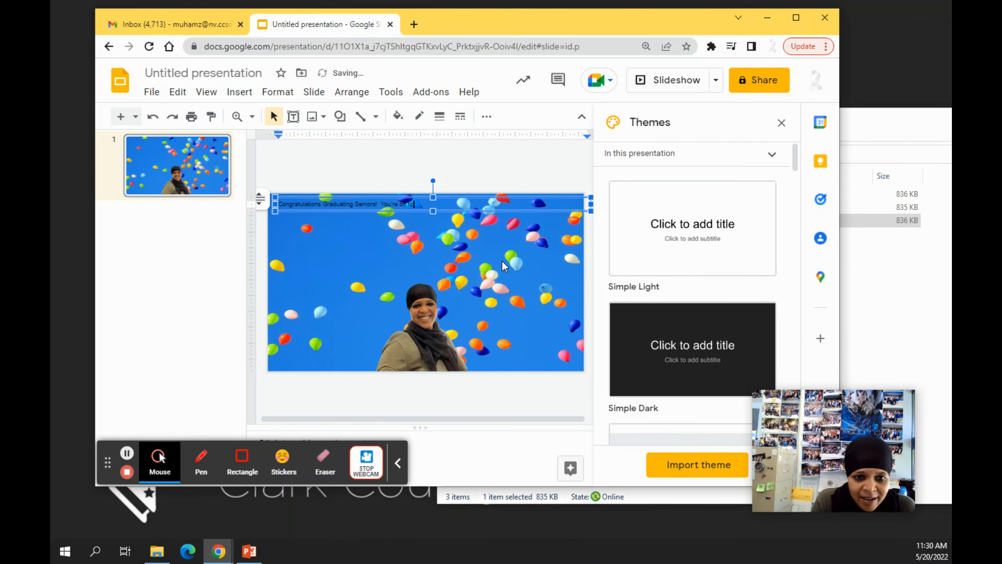
{"action": "type", "text": "fly high!"}
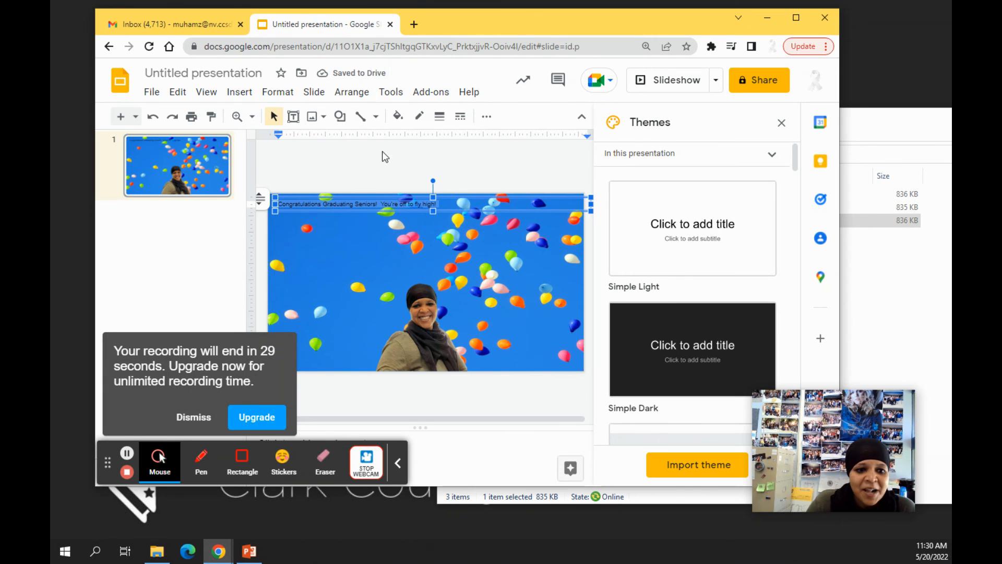
{"action": "left_click", "coordinate": [277, 92]}
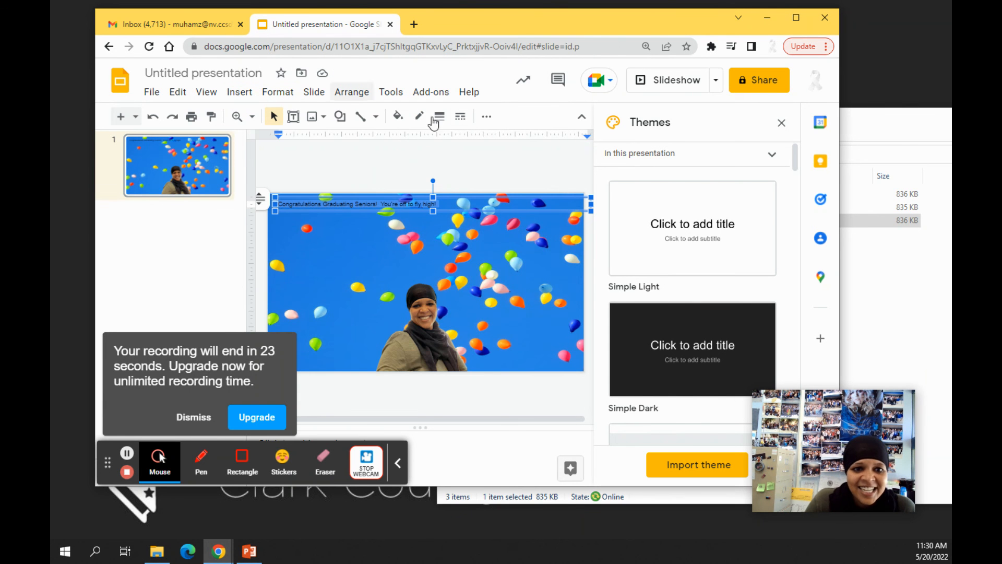
Step: Download the current balloon slide as a PNG image via File > Download
{"action": "left_click", "coordinate": [226, 141]}
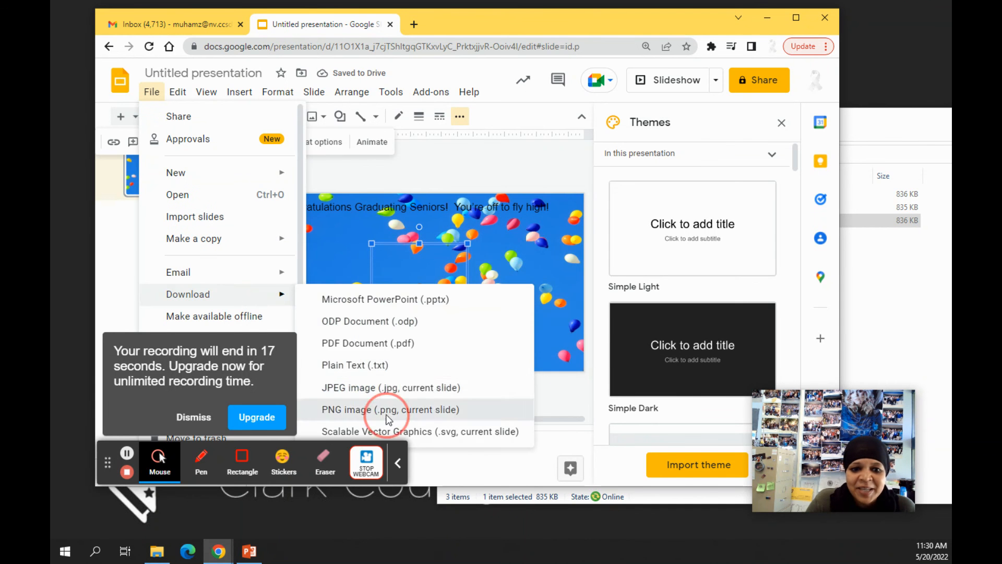
{"action": "left_click", "coordinate": [390, 409]}
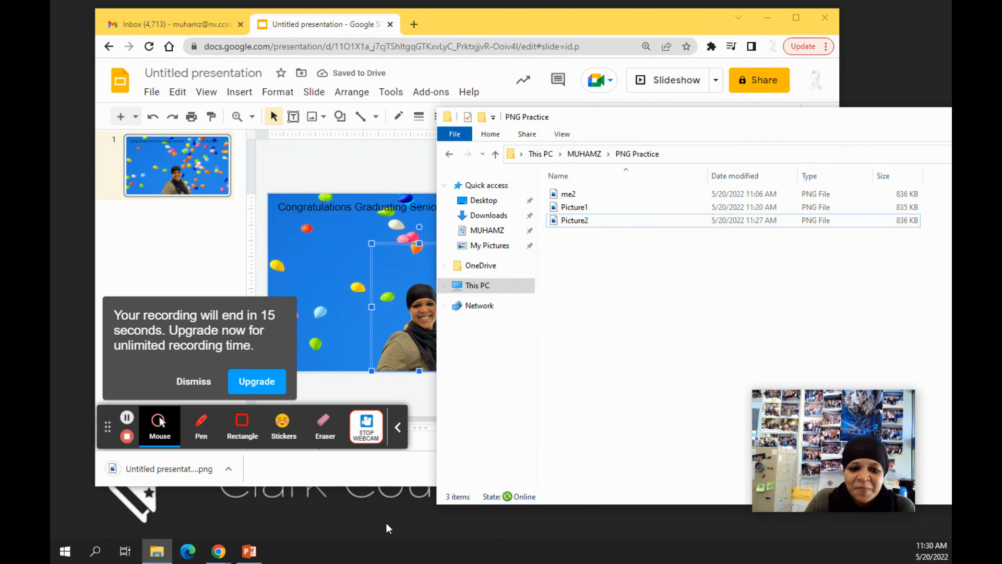